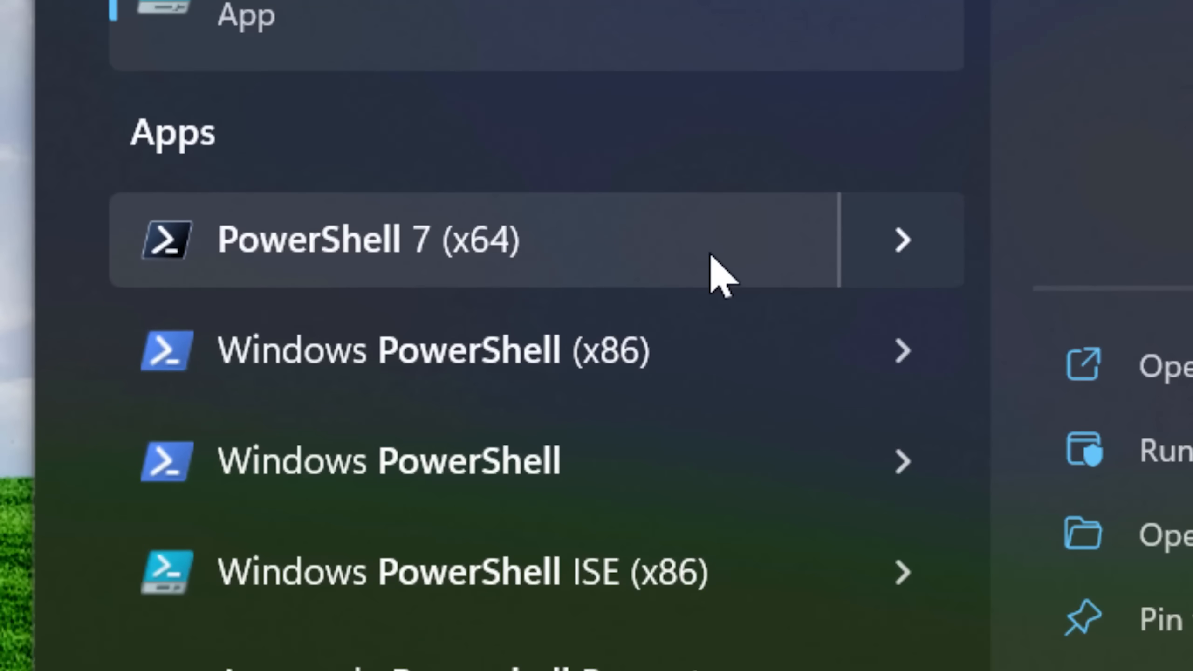
mouse_move(718, 462)
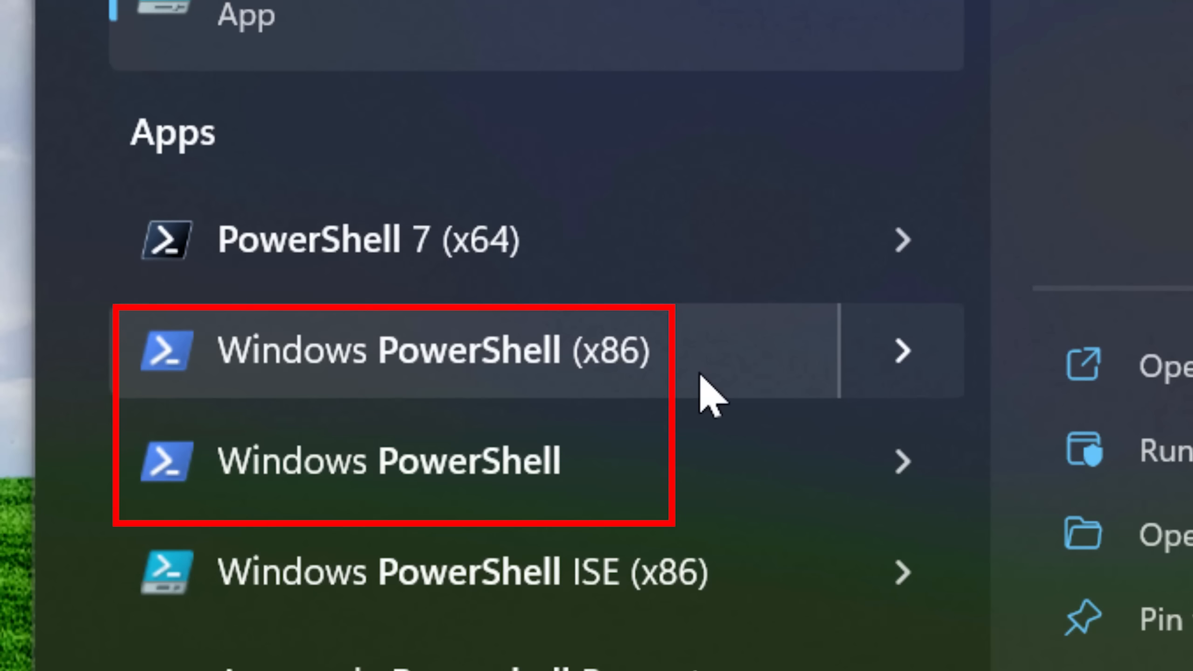
mouse_move(711, 460)
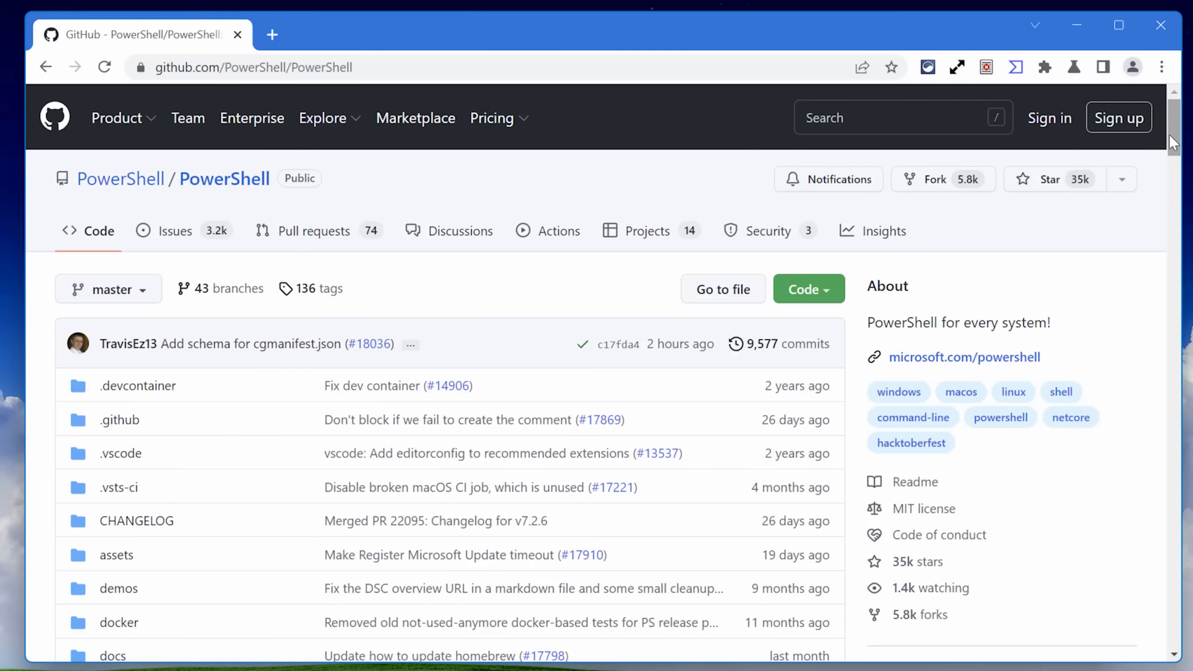
- Scroll the PowerShell GitHub repository down to the Releases section showing v7.2.6
scroll(down, 3)
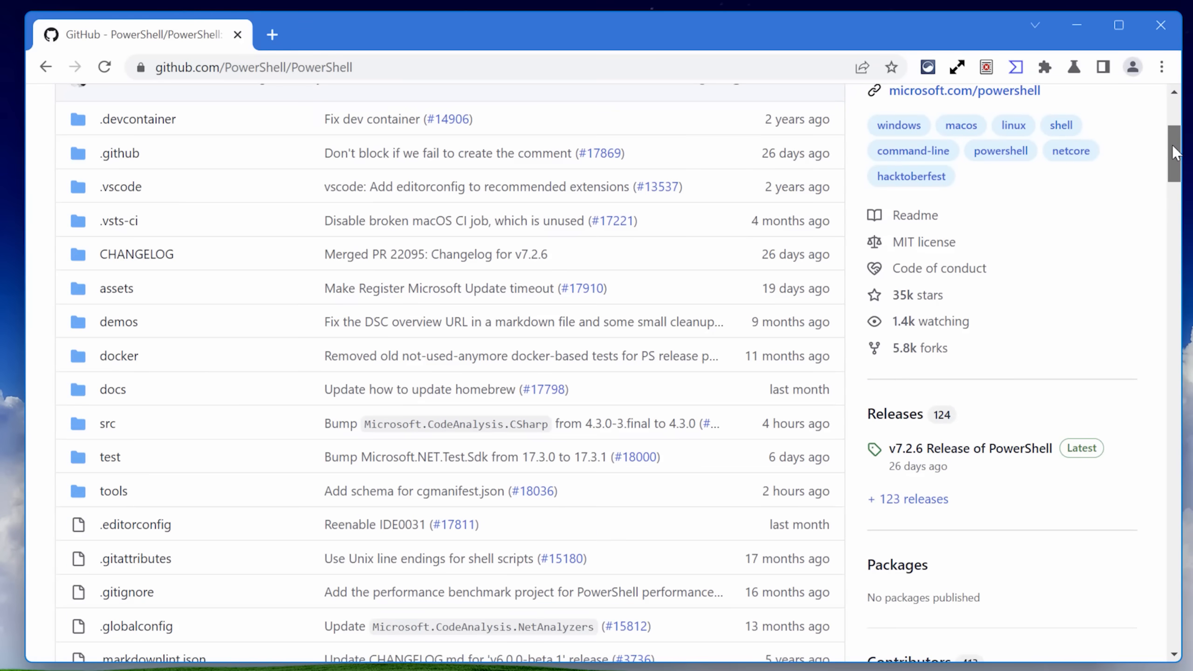
scroll(down, 3)
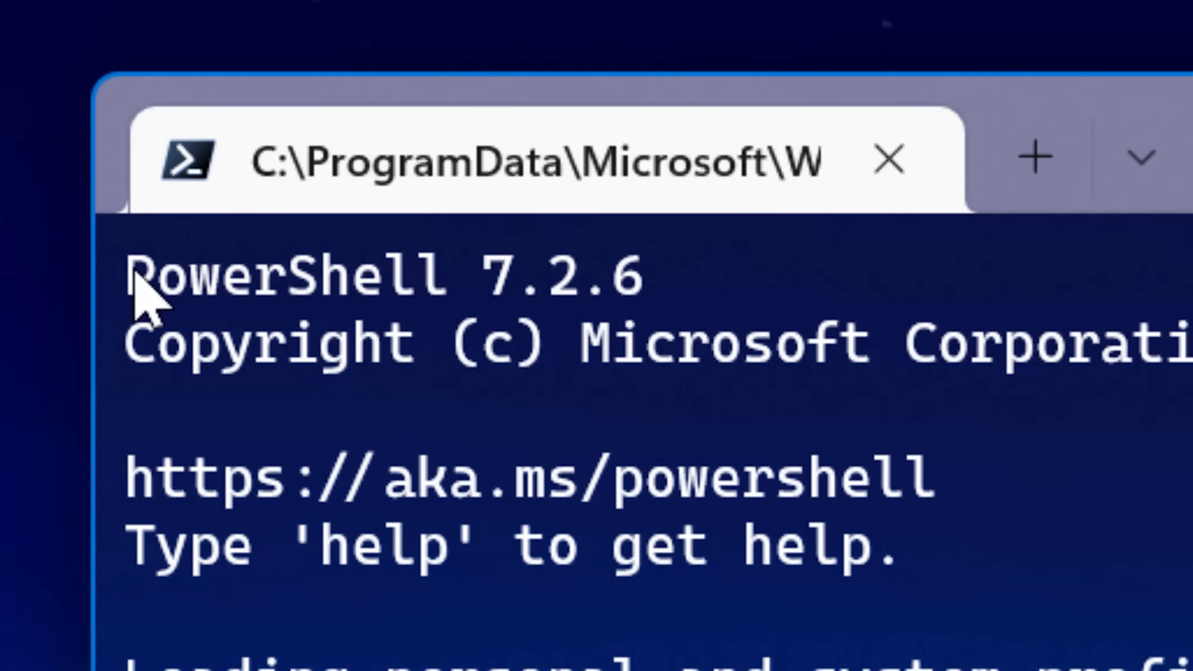
mouse_move(692, 312)
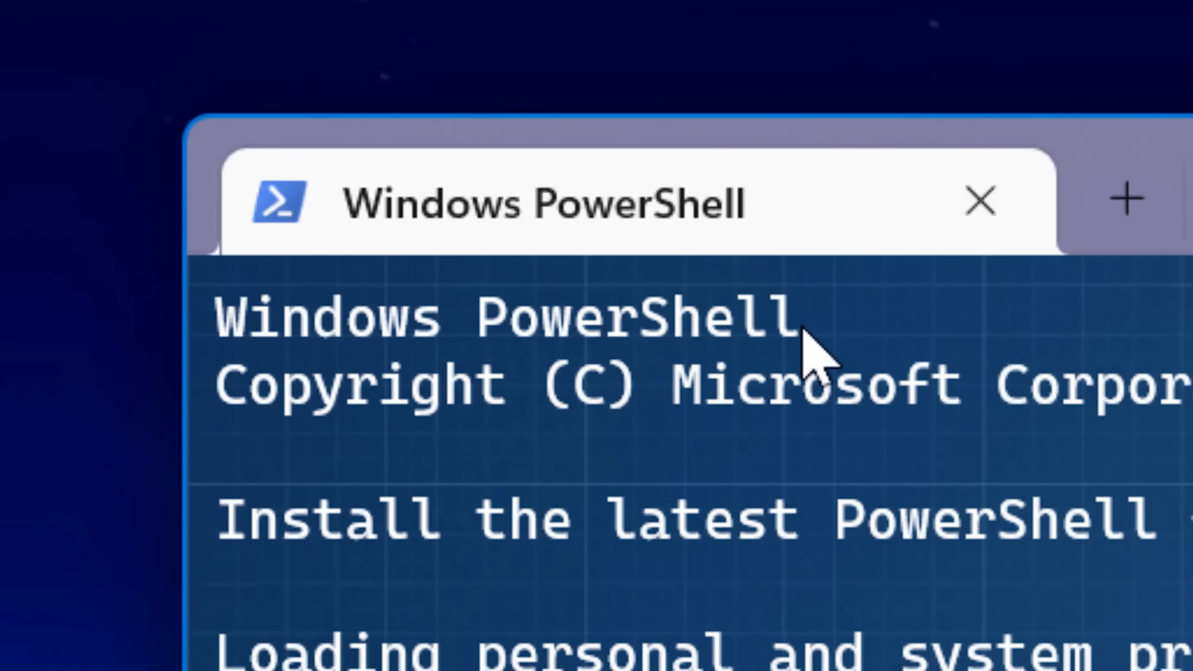
mouse_move(316, 388)
text($PSVersionTable)
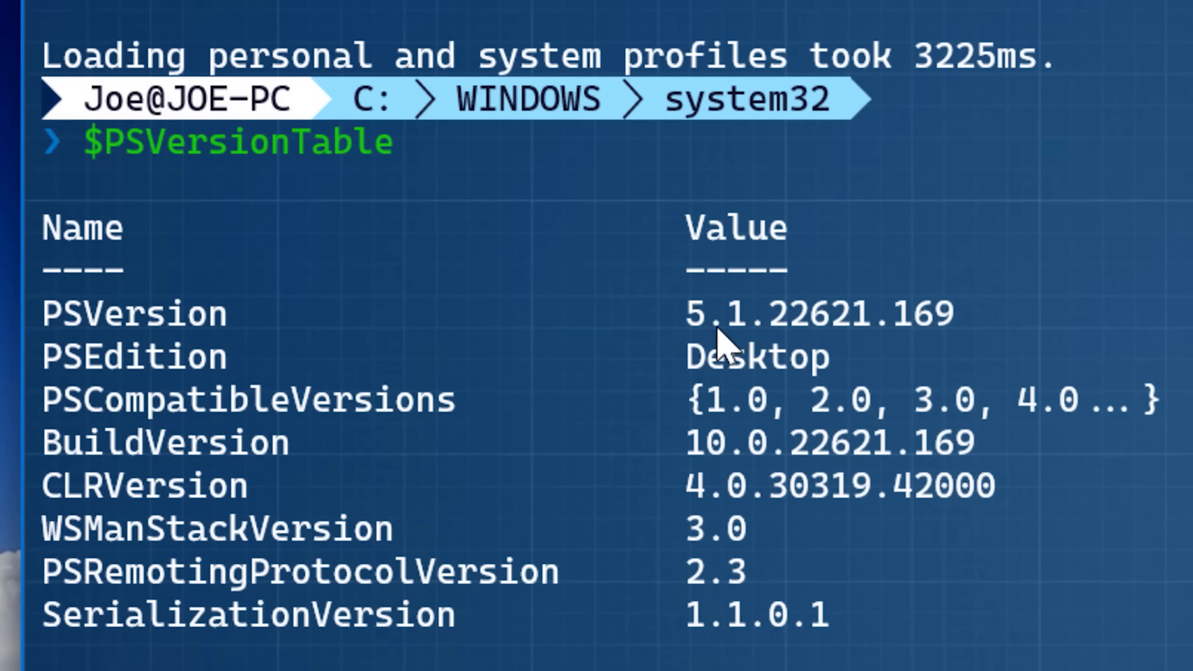
- Highlight the PSVersion 5.1.22621.169 value in the $PSVersionTable output to point it out
double_click(133, 312)
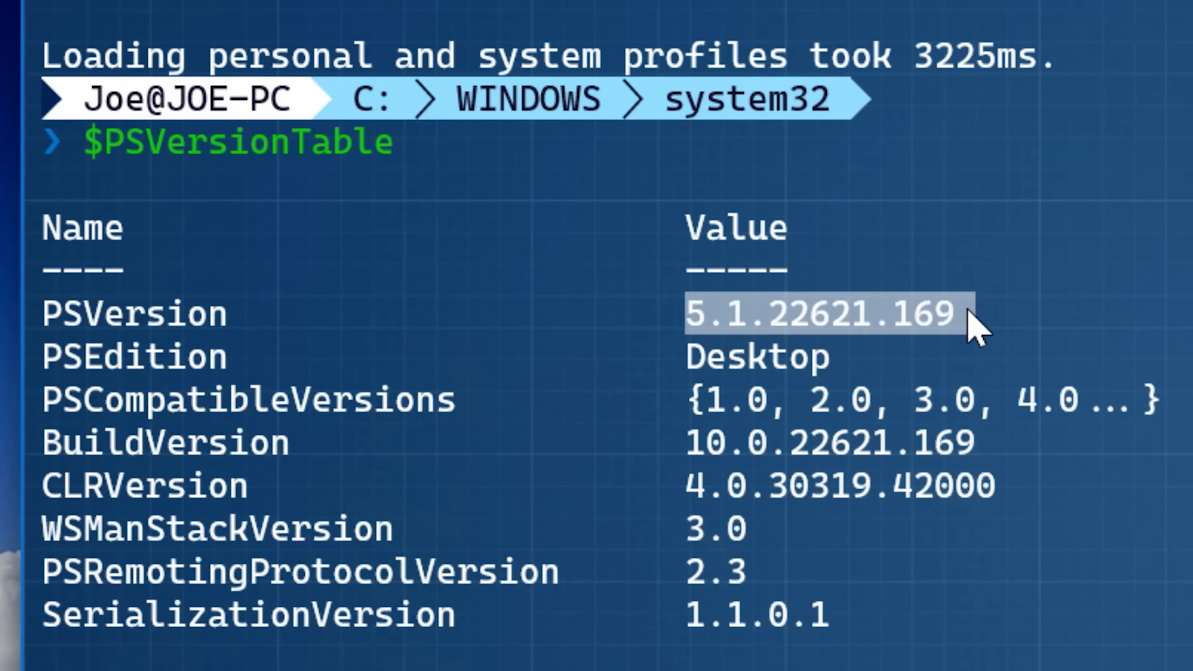
click(852, 274)
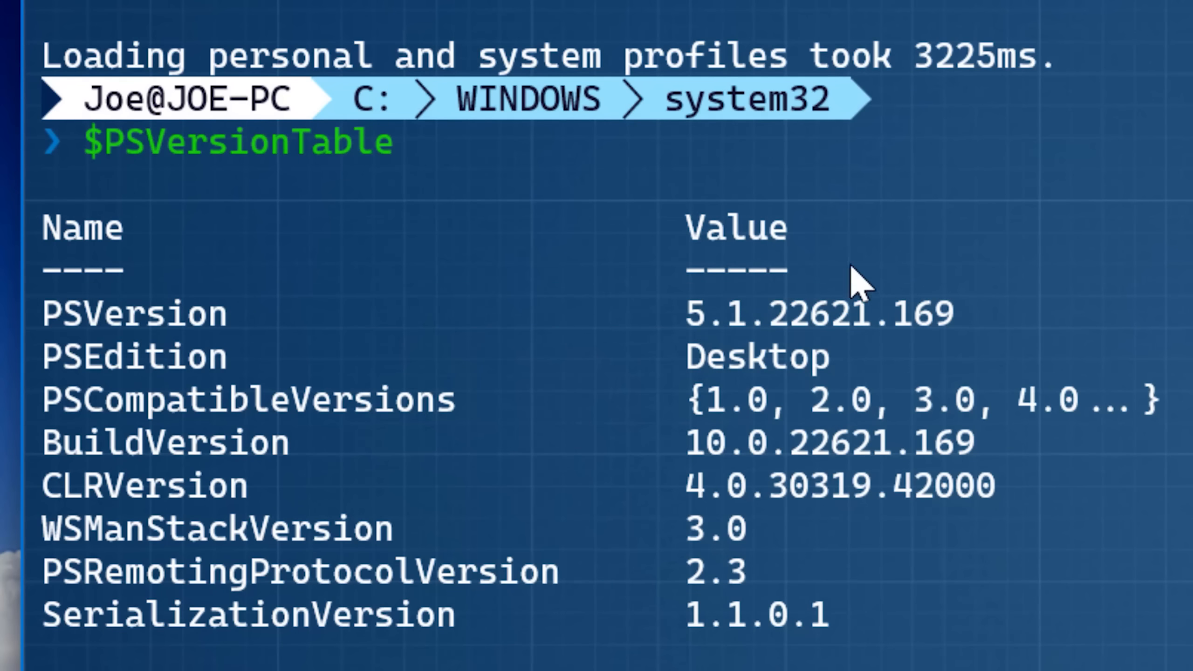
mouse_move(911, 345)
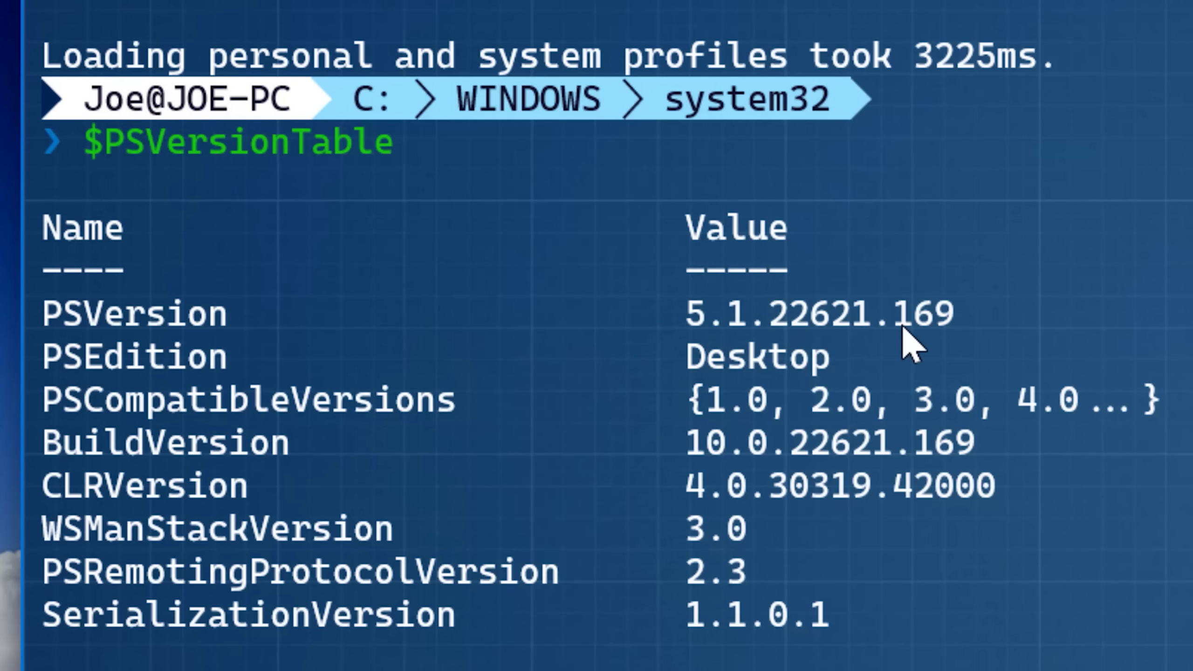
mouse_move(623, 312)
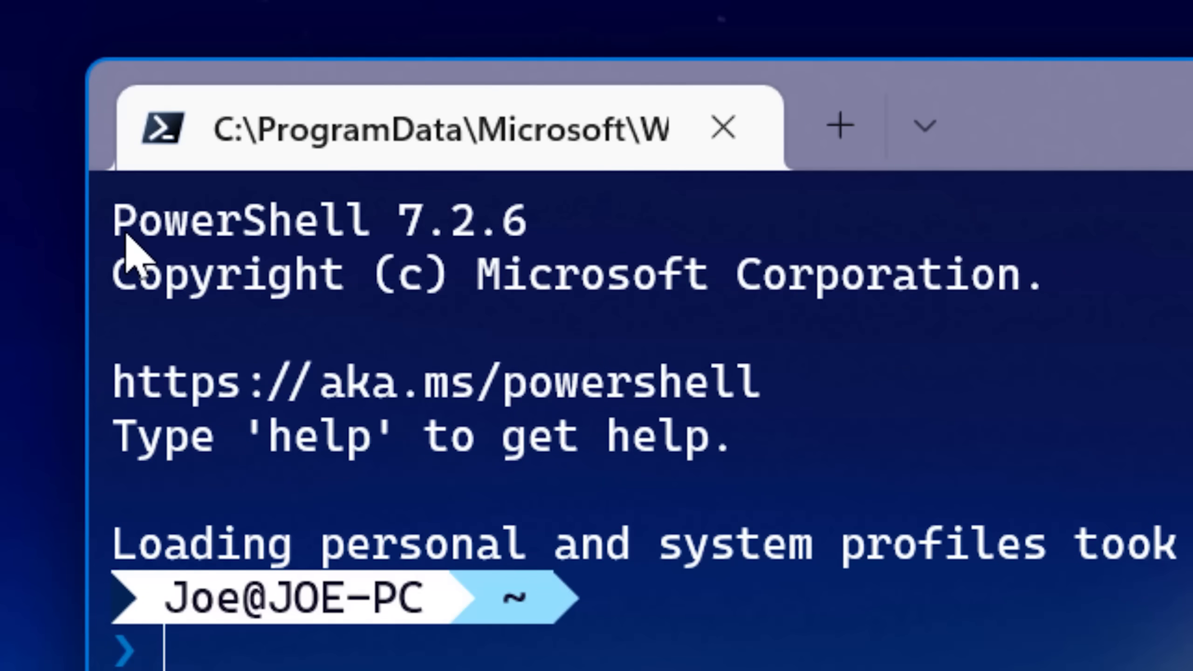
mouse_move(403, 250)
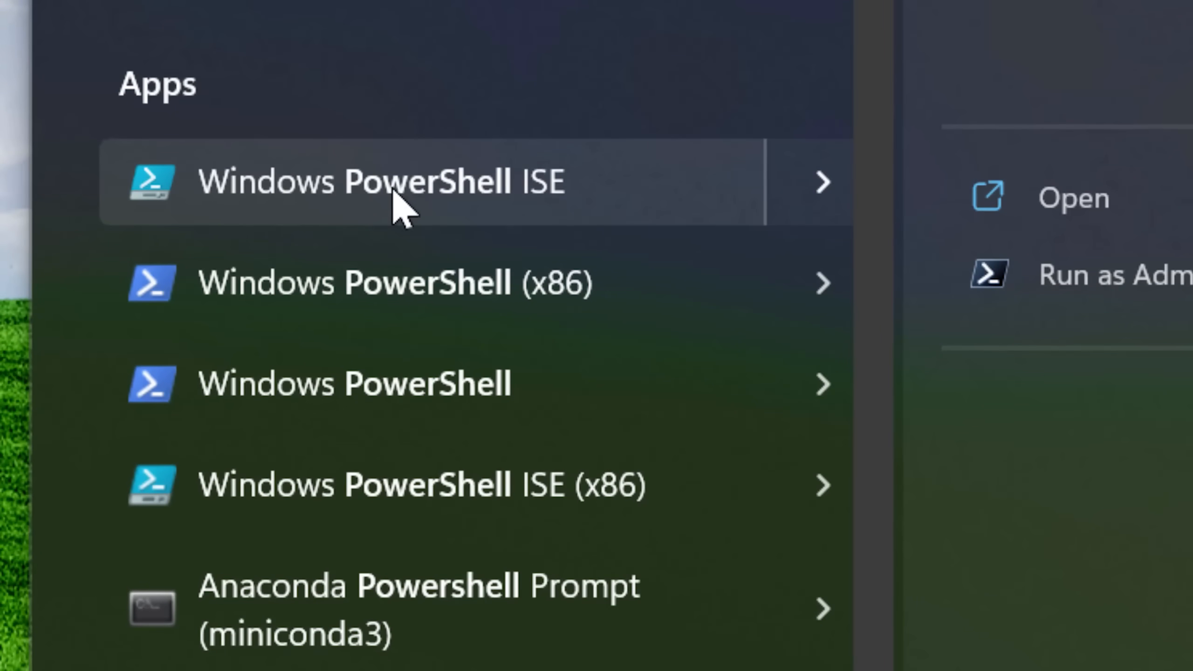
mouse_move(651, 209)
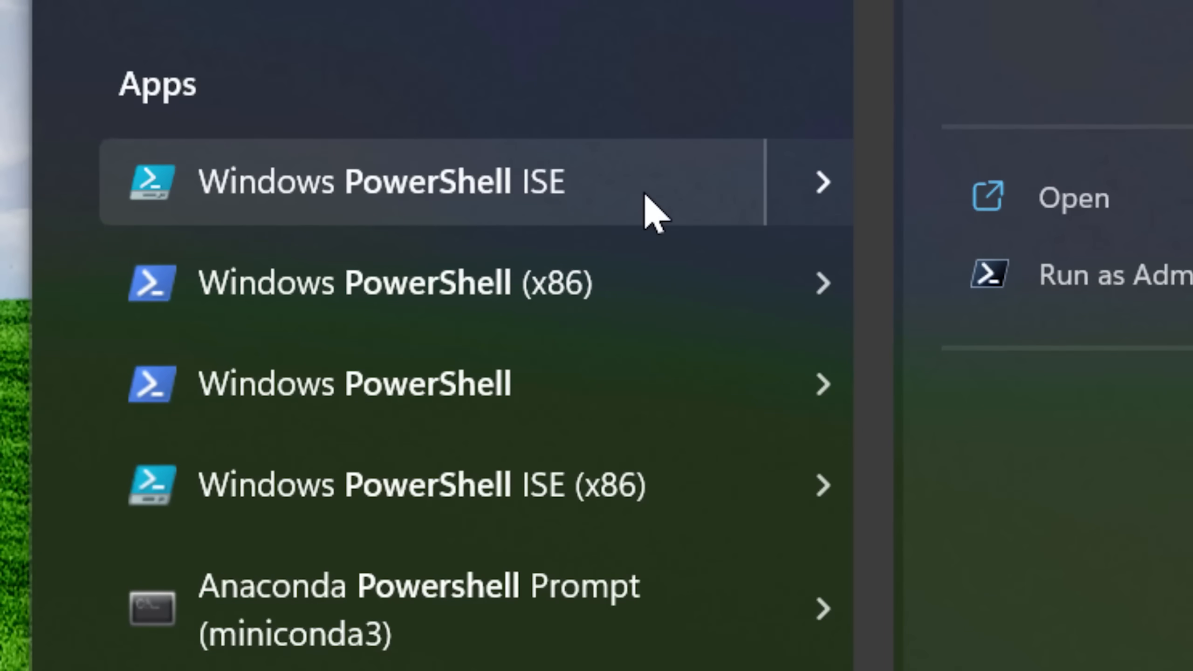
- Launch Windows PowerShell ISE from the Start menu search results
click(380, 181)
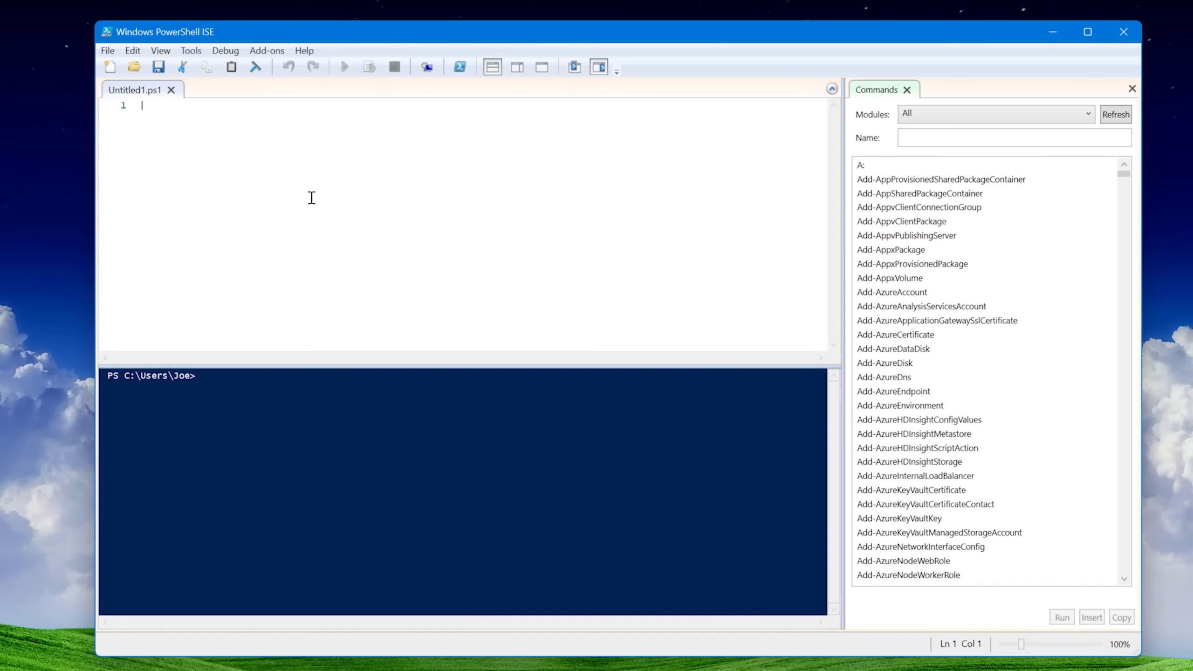
mouse_move(420, 209)
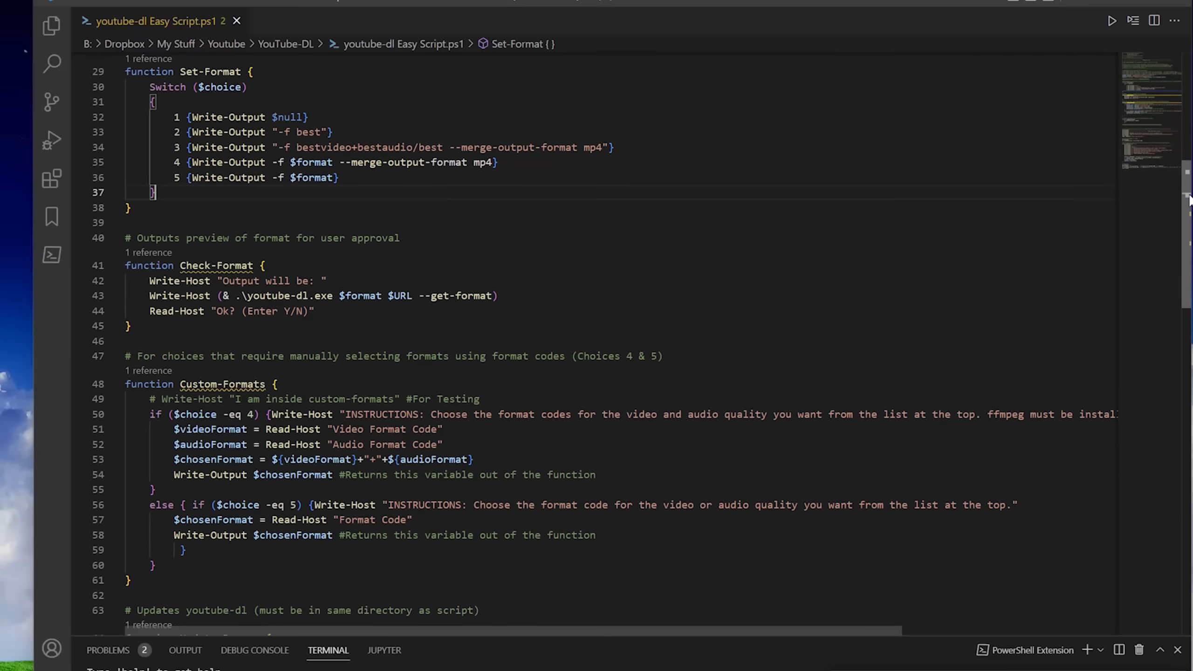
- Scroll down through the youtube-dl Easy Script.ps1 in VS Code to read its functions
scroll(down, 3)
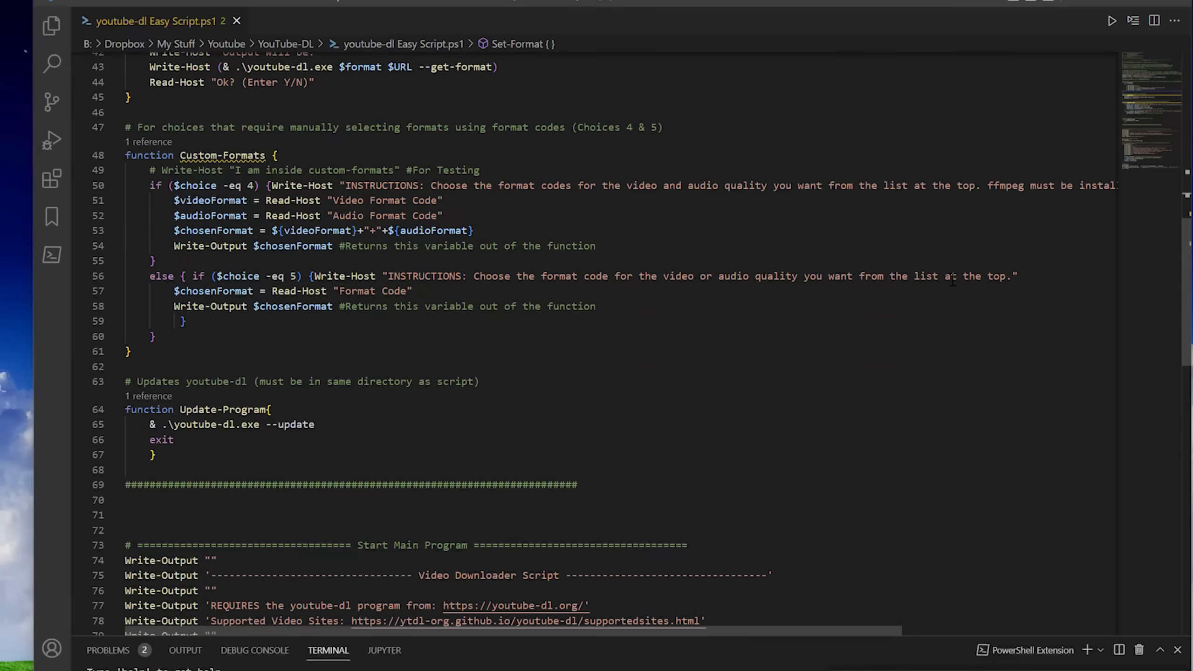
scroll(down, 3)
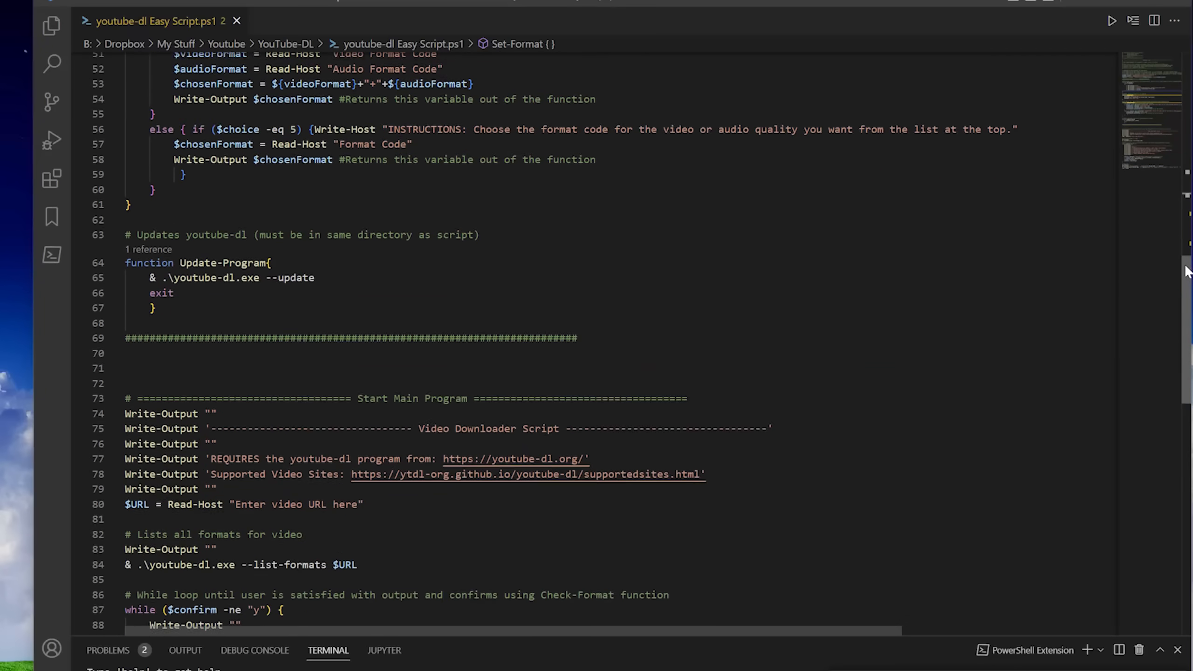
scroll(down, 3)
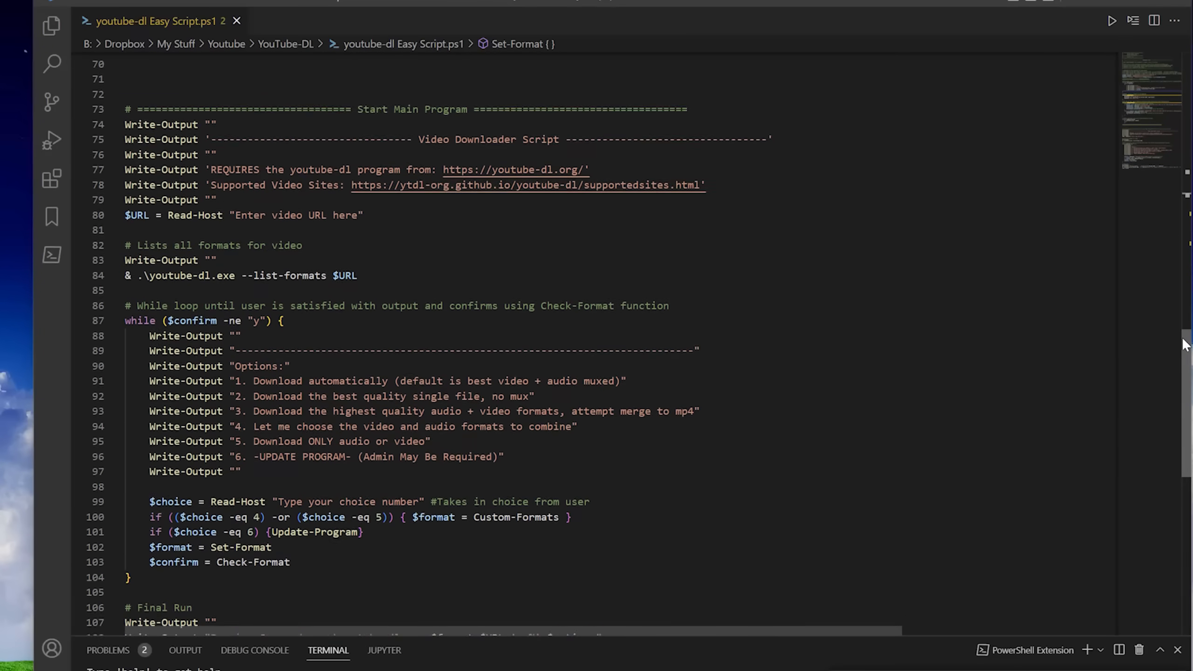
scroll(down, 3)
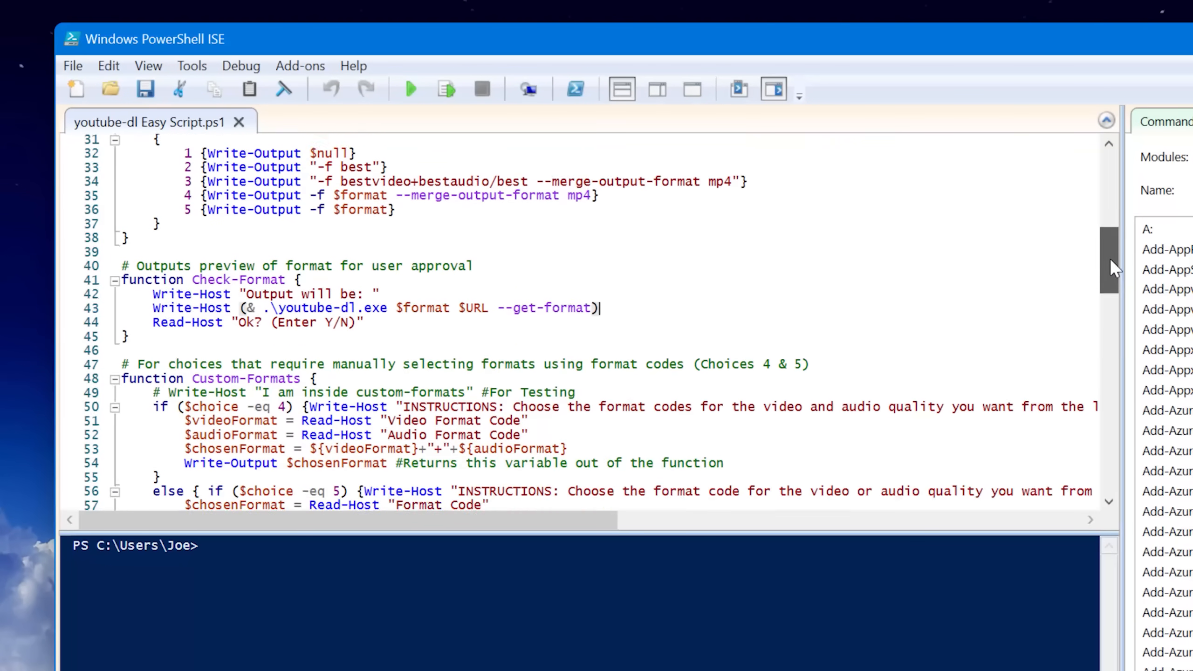
- Scroll through the script in ISE, then switch to the browser tab with the PowerShell 7 migration article
scroll(down, 3)
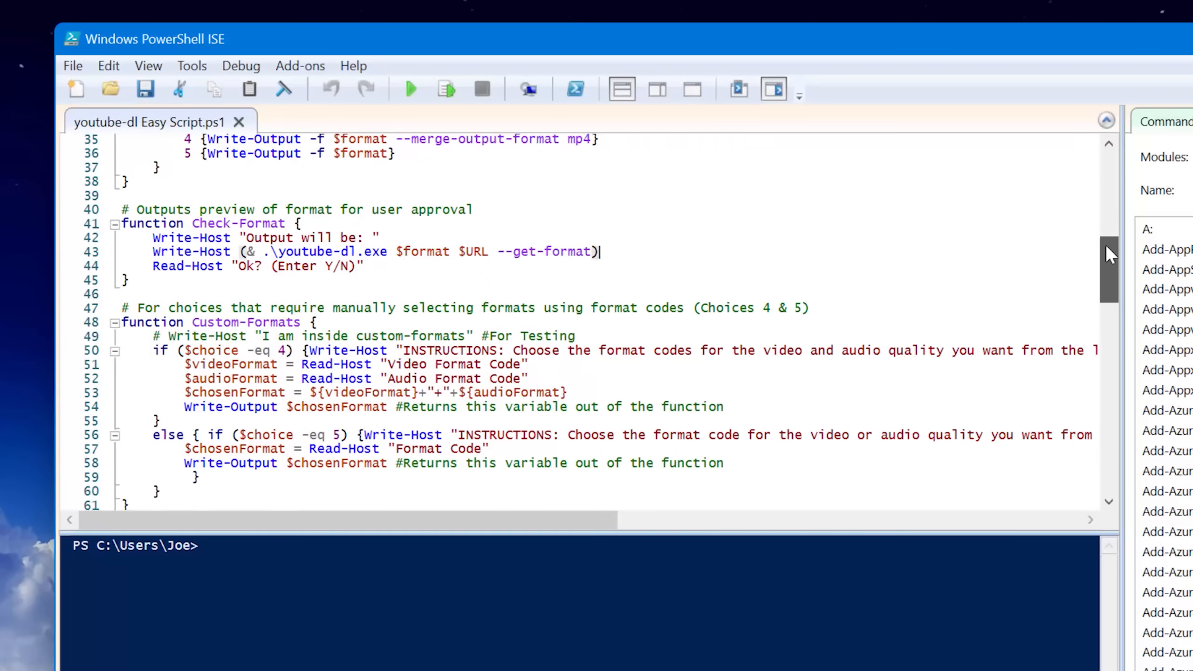
scroll(down, 3)
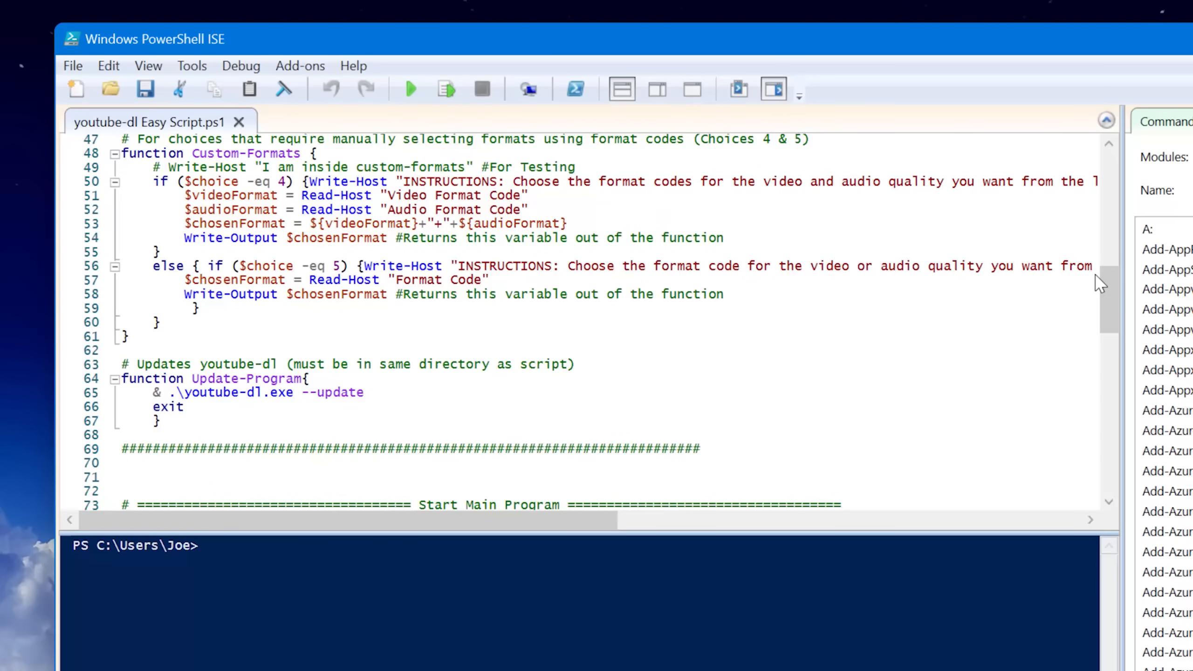
scroll(down, 3)
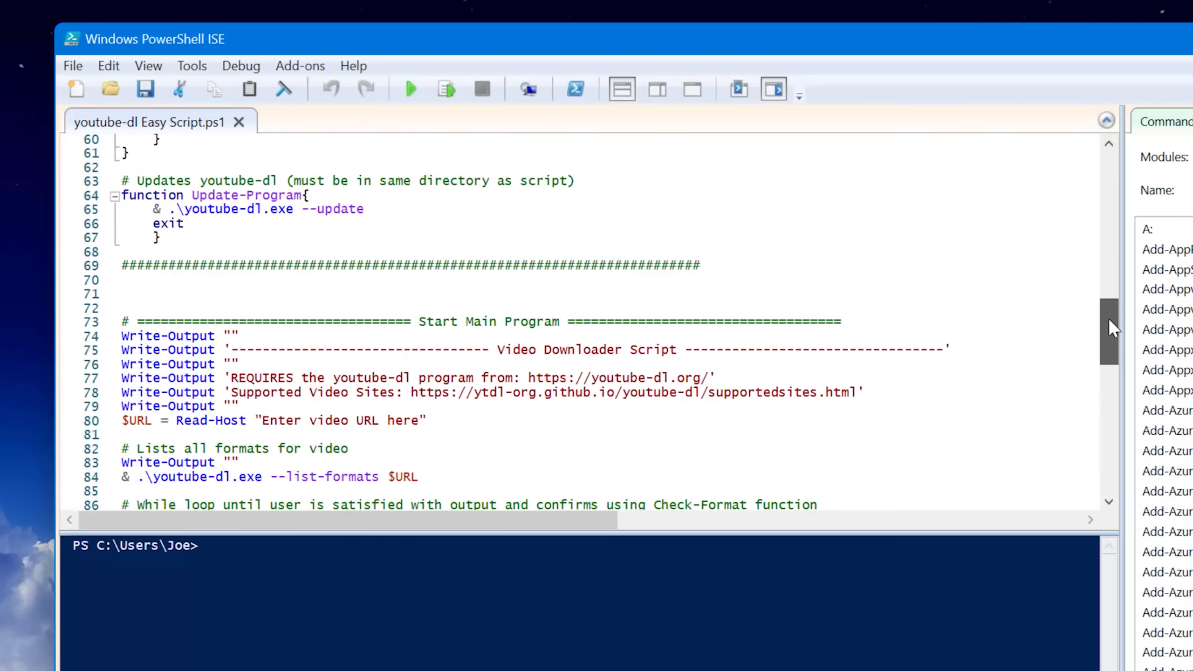
scroll(down, 3)
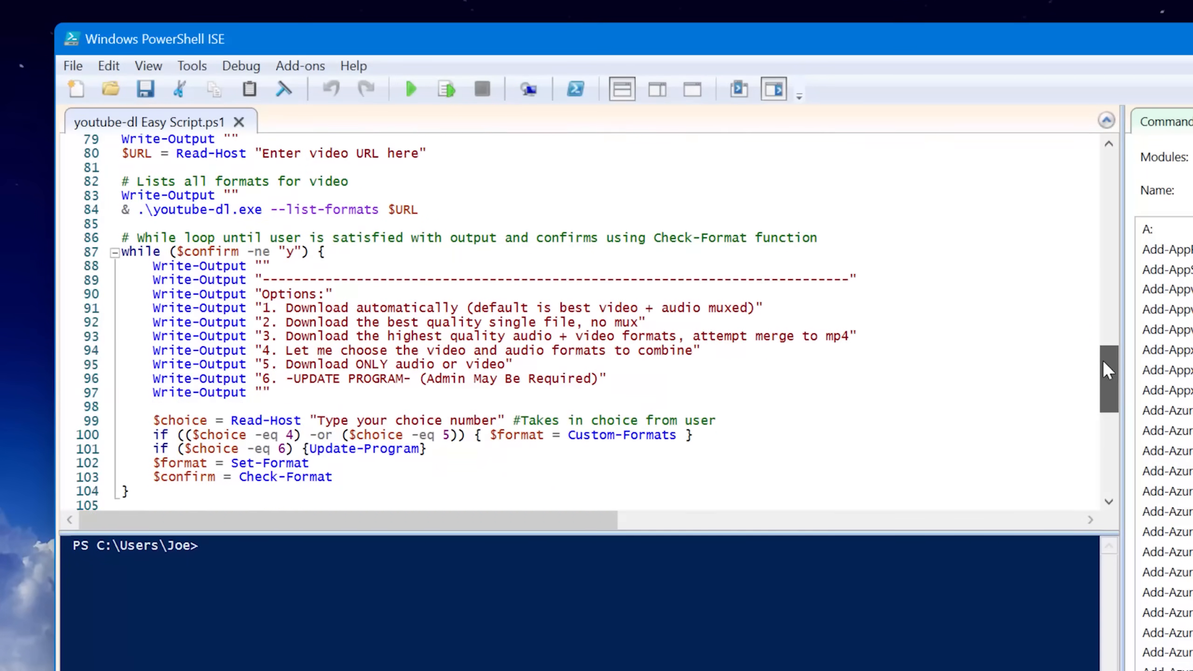
scroll(down, 3)
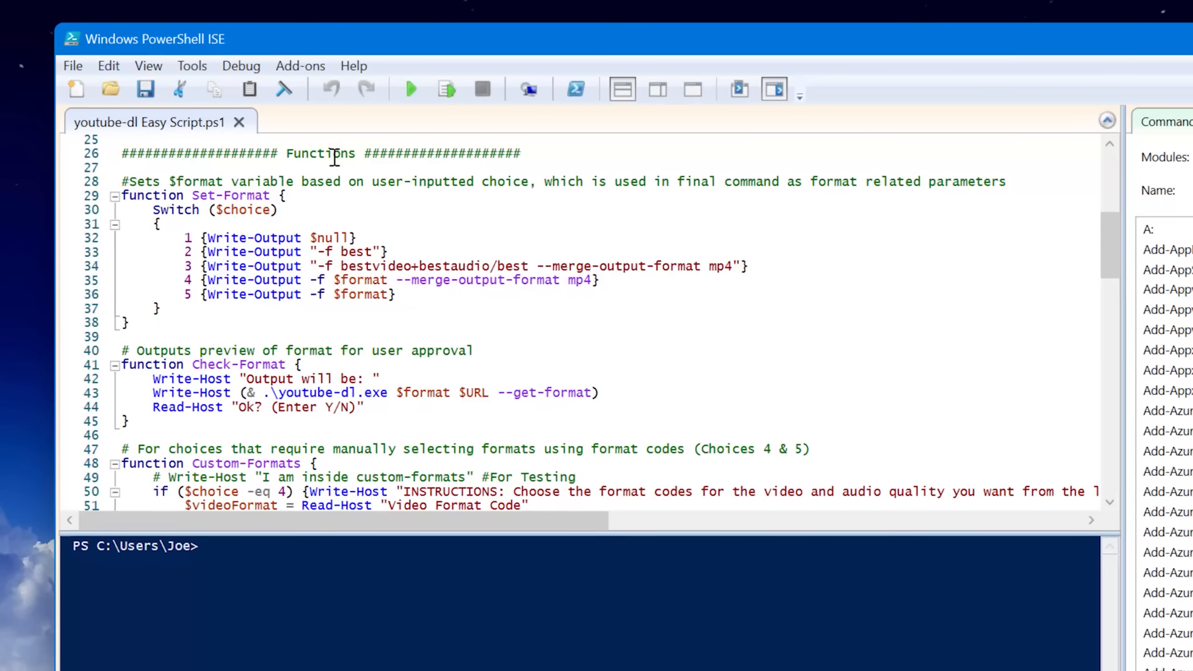
click(241, 65)
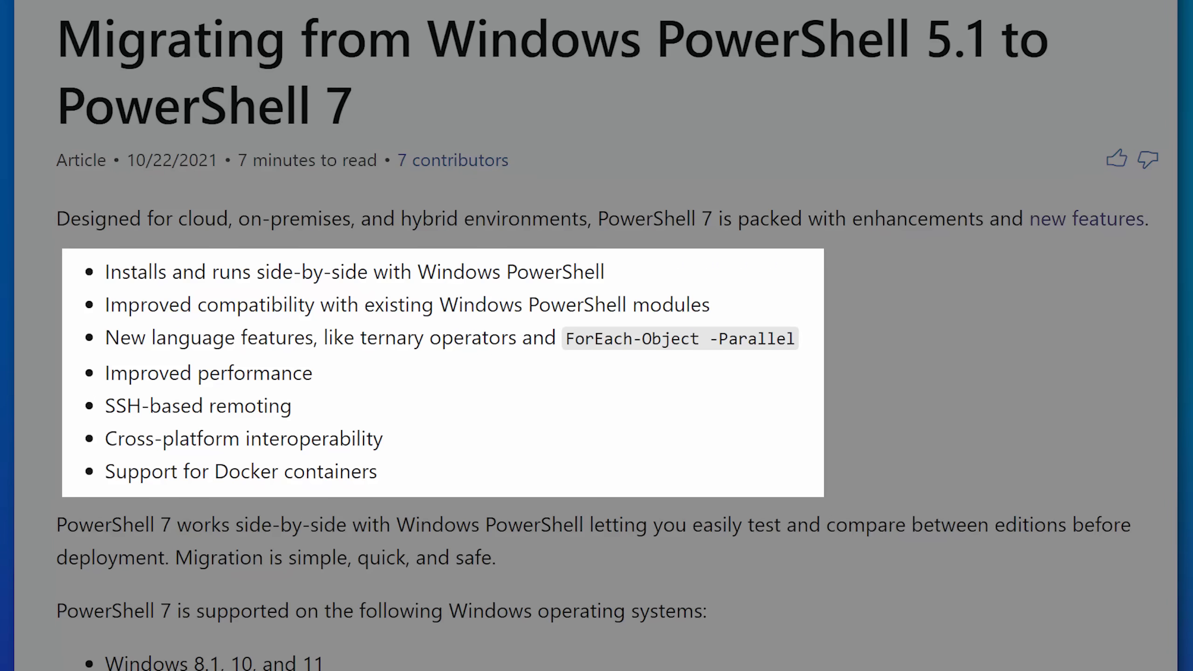
- Scroll through the removed modules and cmdlets lists in the migration article
scroll(down, 3)
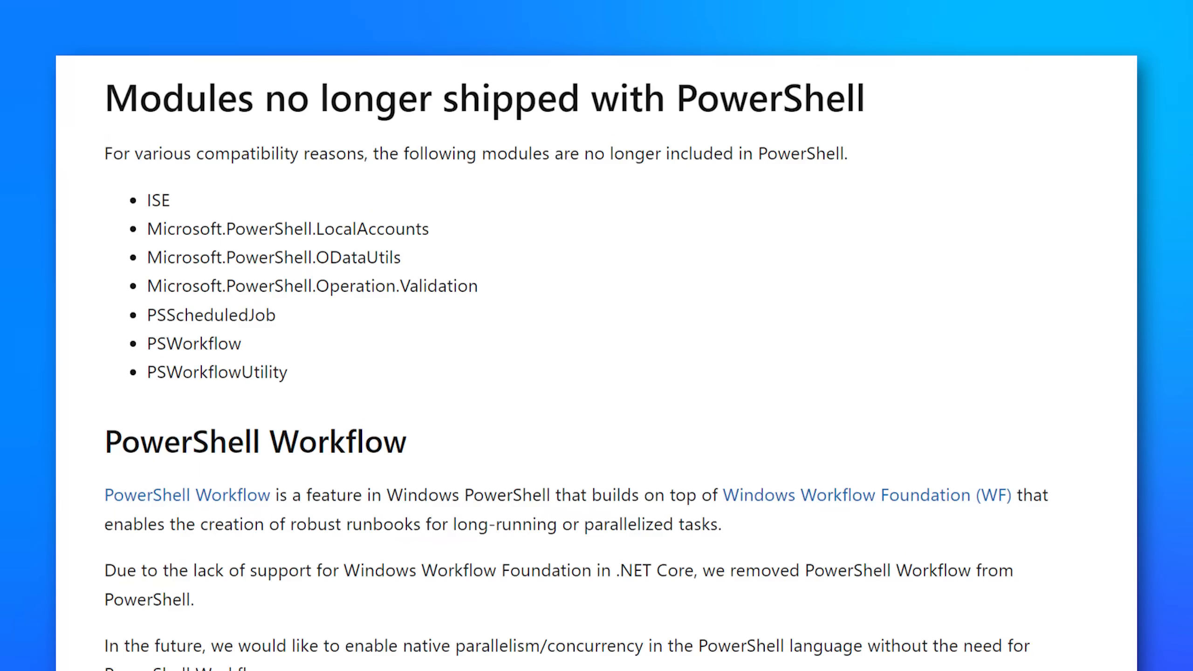
scroll(down, 3)
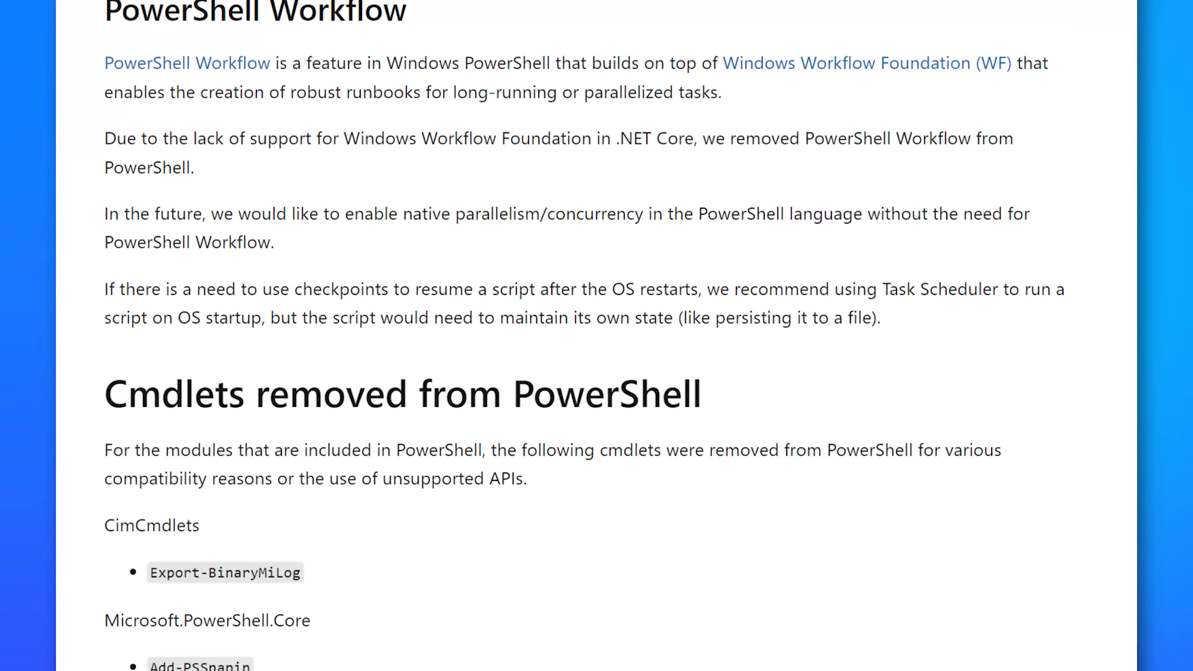
scroll(down, 3)
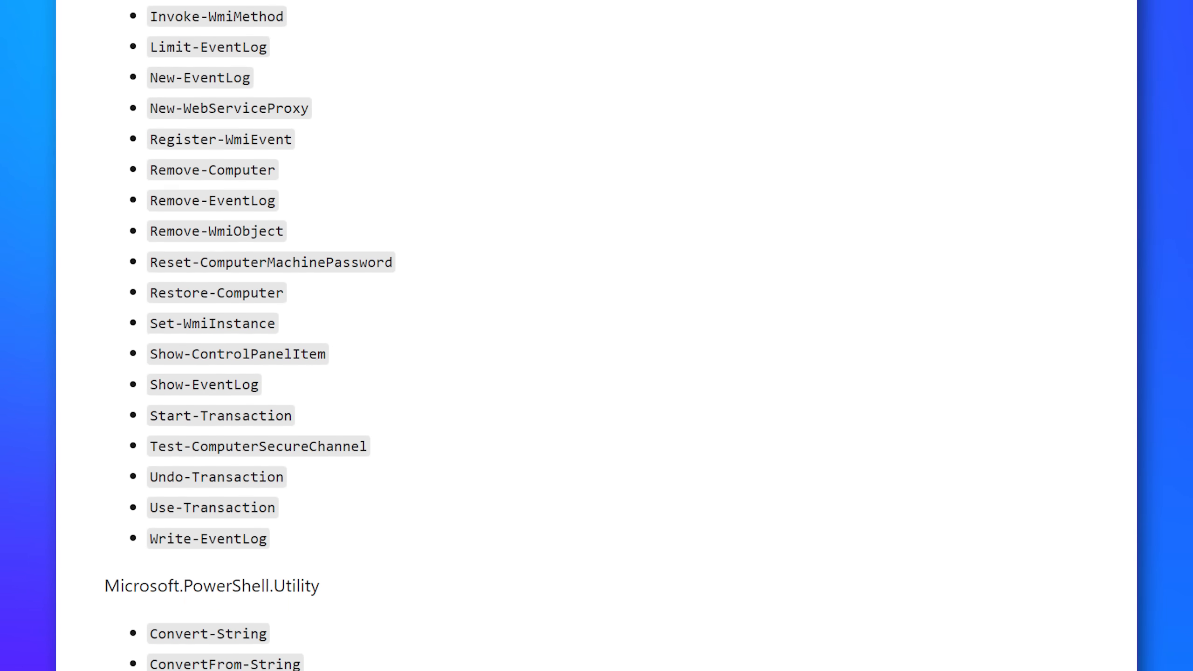
scroll(down, 3)
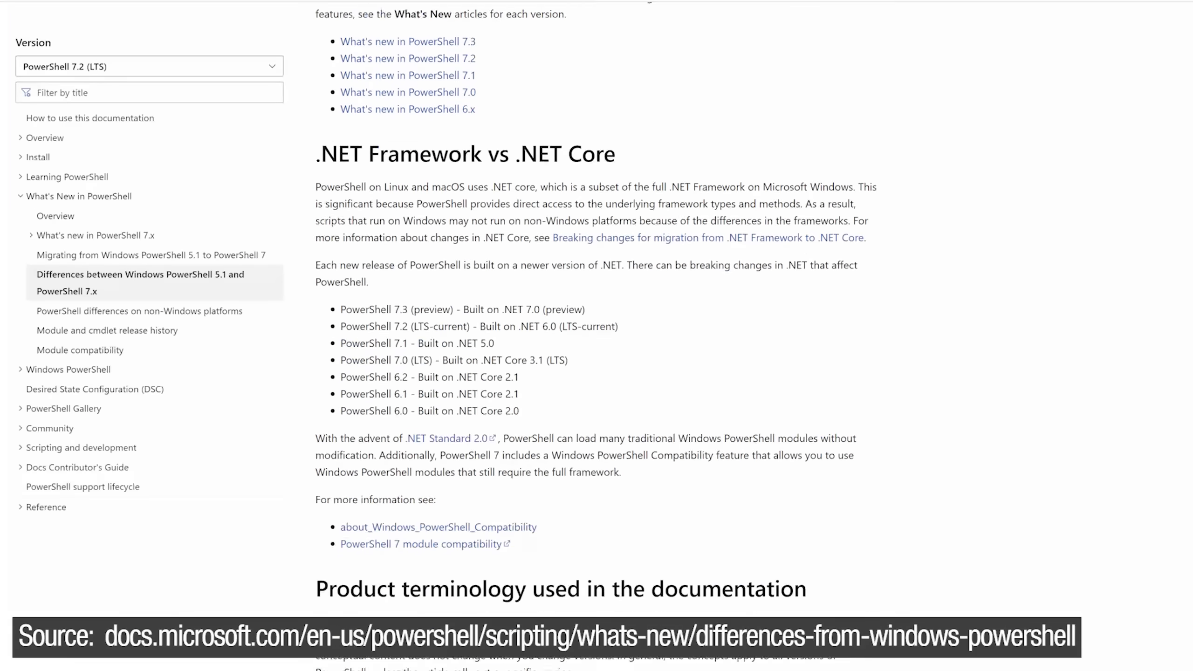
scroll(down, 3)
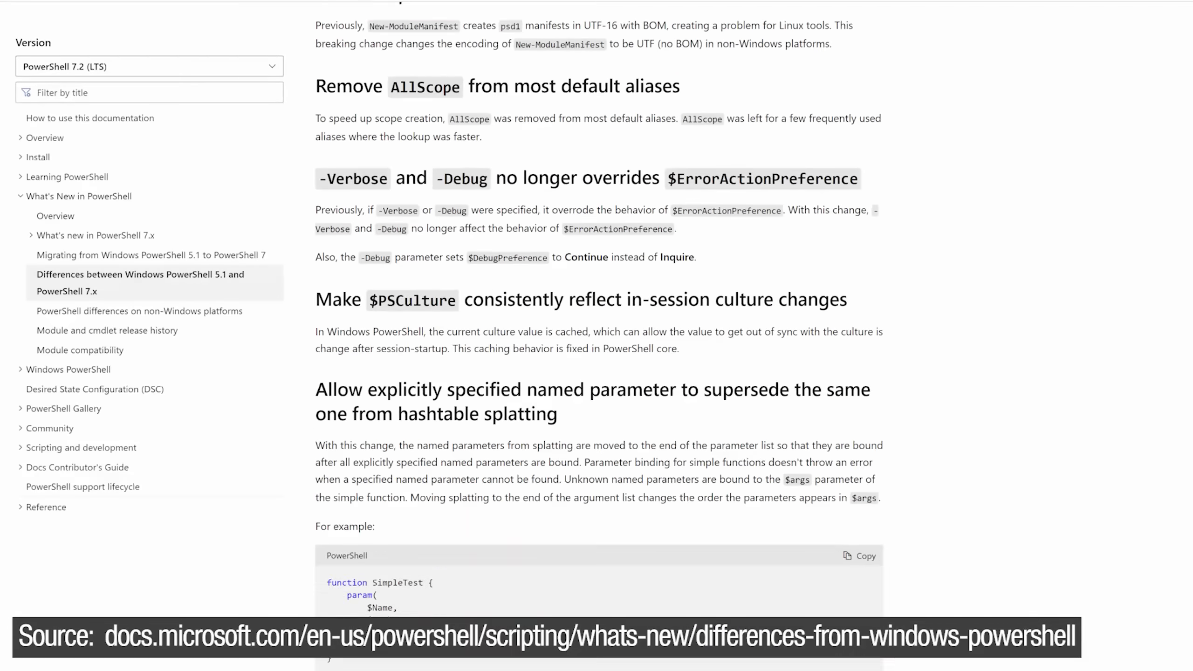
scroll(down, 3)
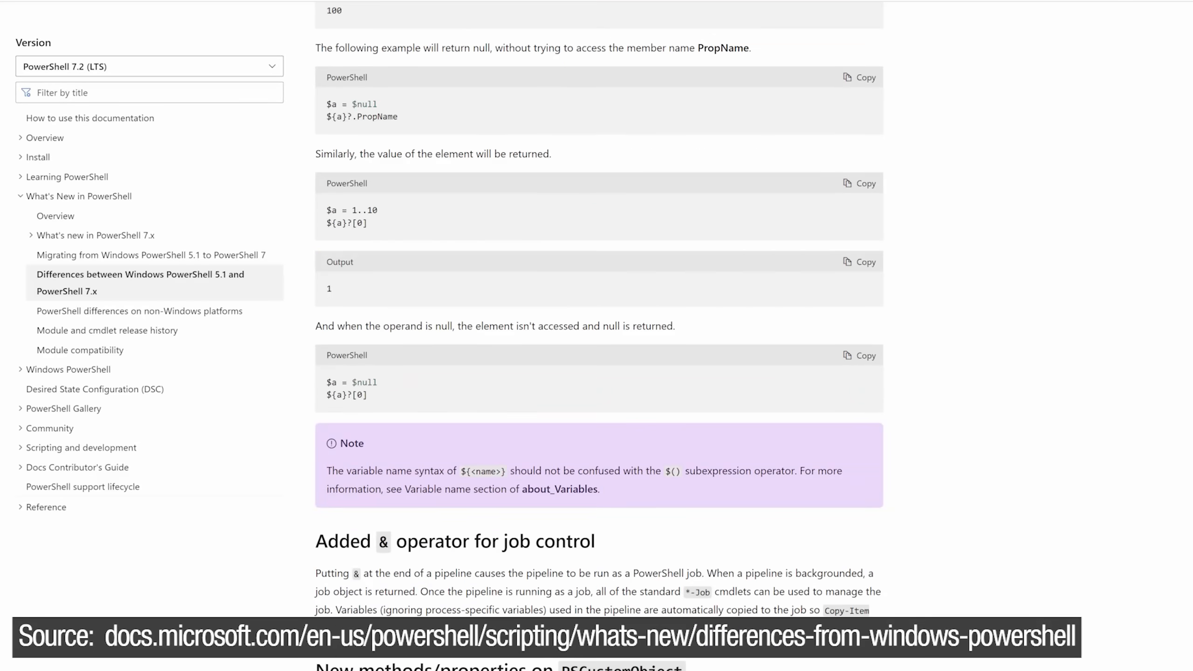
scroll(down, 3)
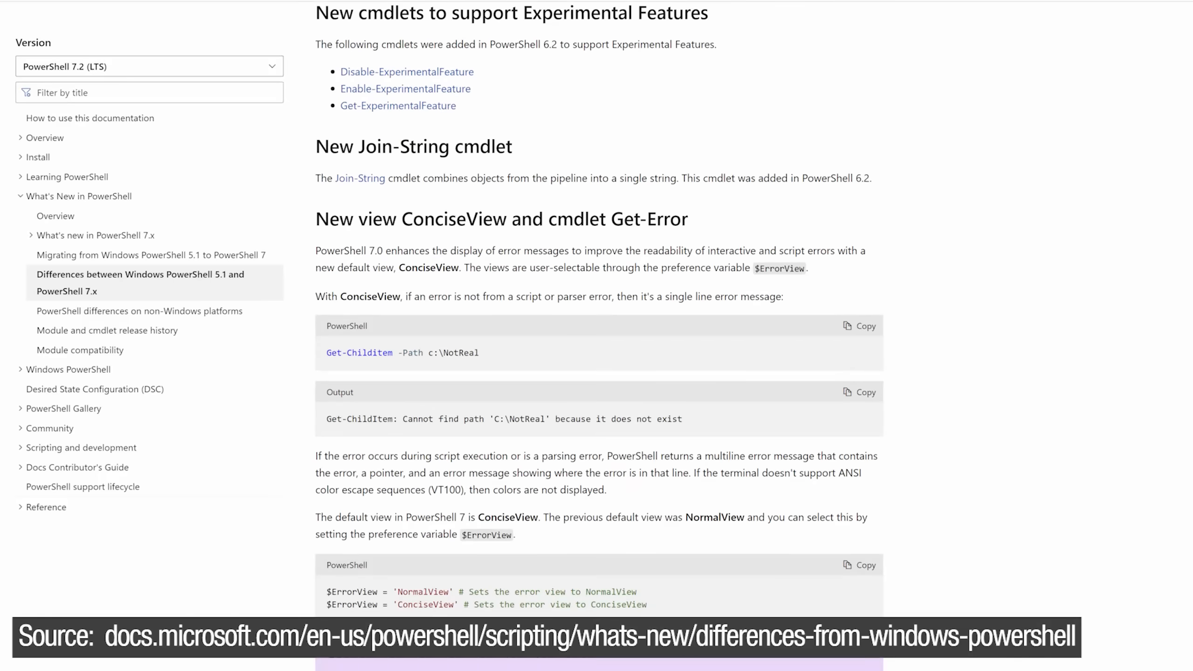